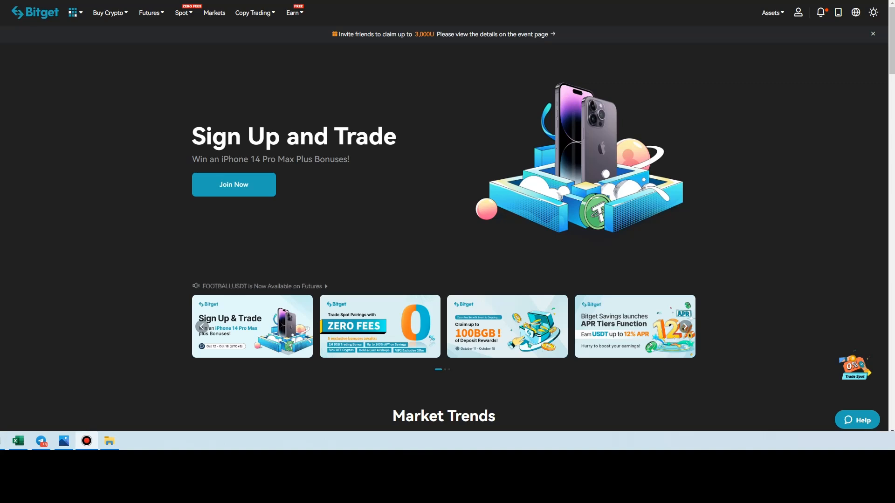
- Switch between the slideshow and Bitget's USDT-M BTCUSDT futures trading page
left_click(684, 326)
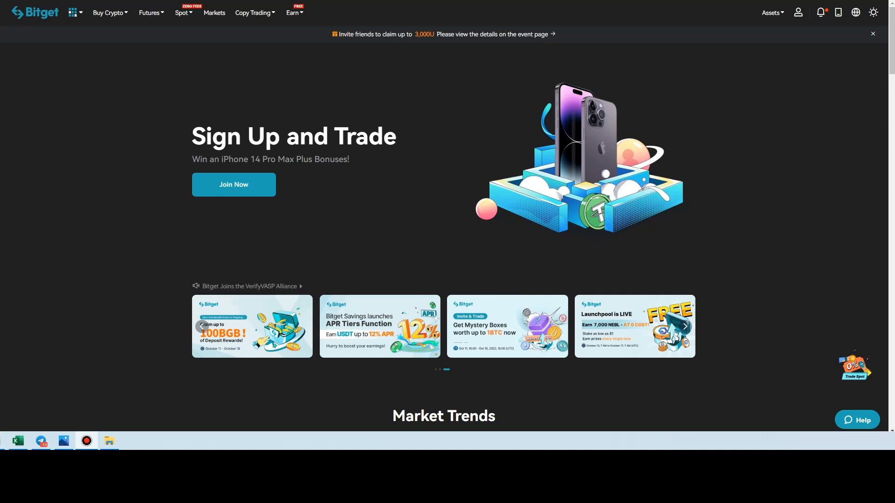
left_click(200, 326)
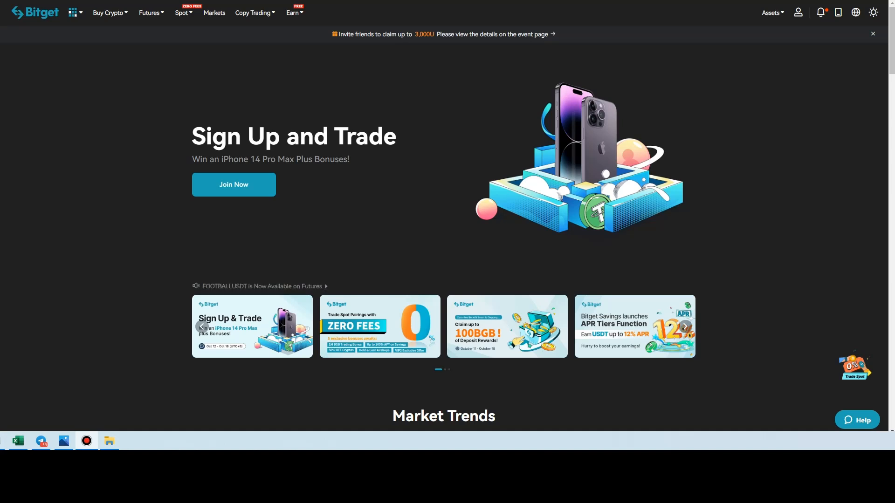
left_click(684, 327)
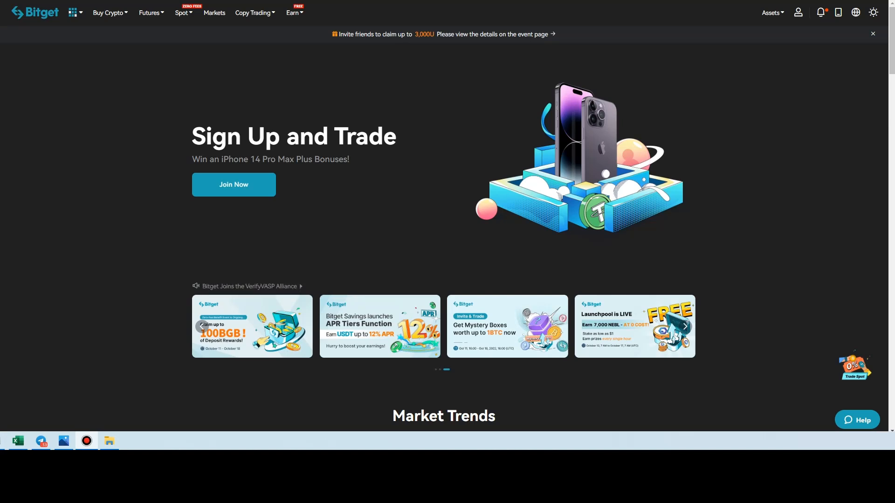
left_click(201, 327)
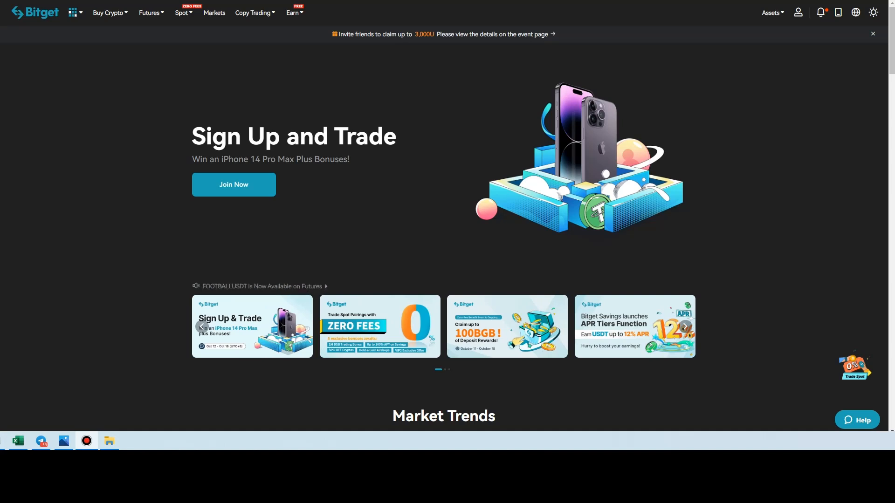
left_click(684, 326)
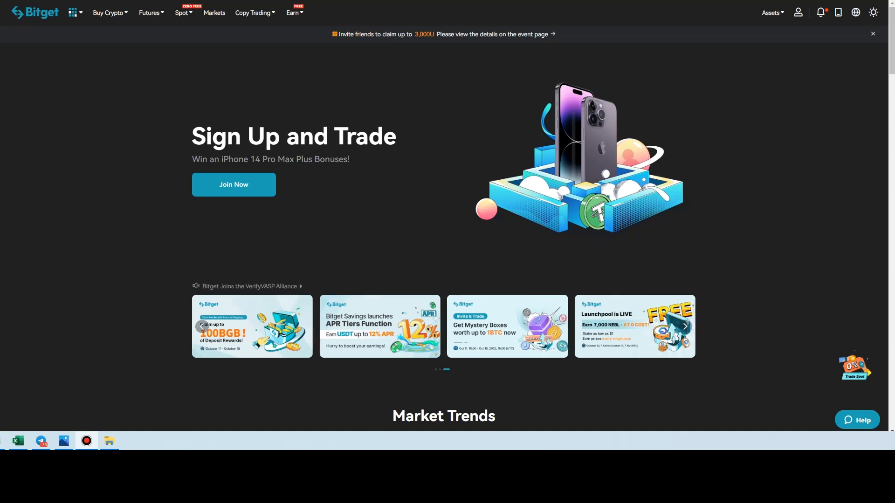
left_click(201, 326)
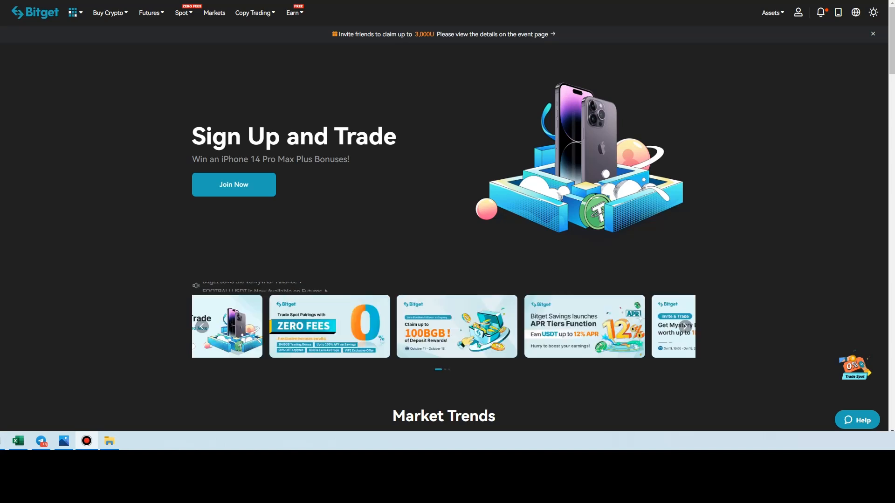
left_click(201, 326)
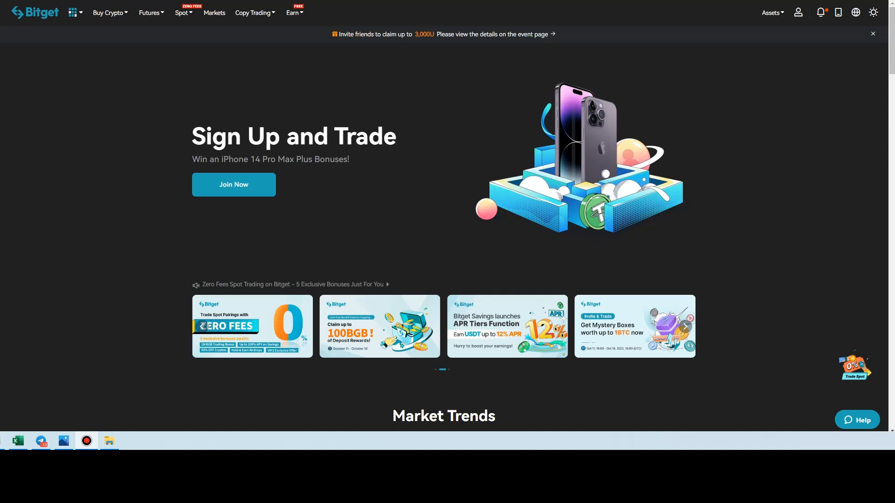
left_click(688, 325)
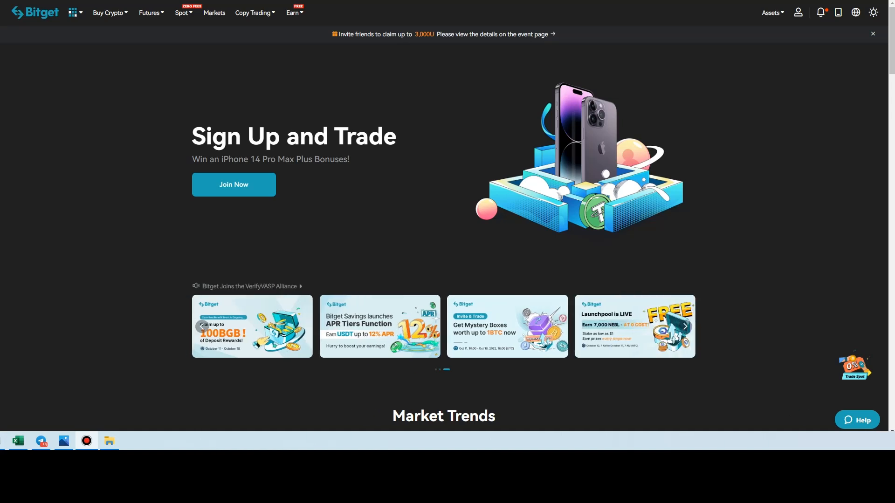
left_click(202, 326)
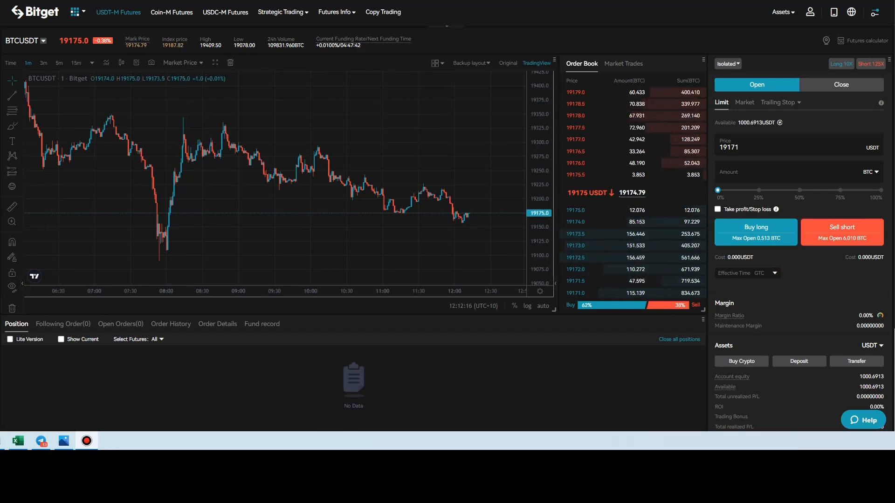
left_click(24, 41)
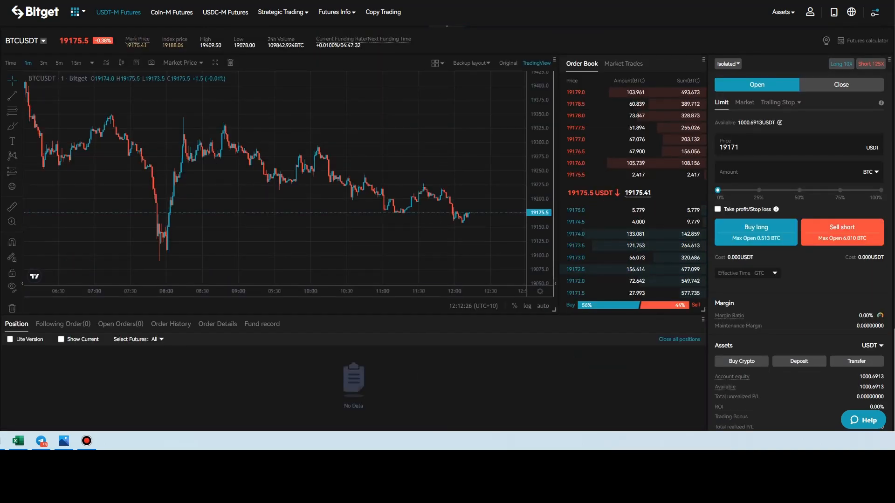
mouse_move(413, 216)
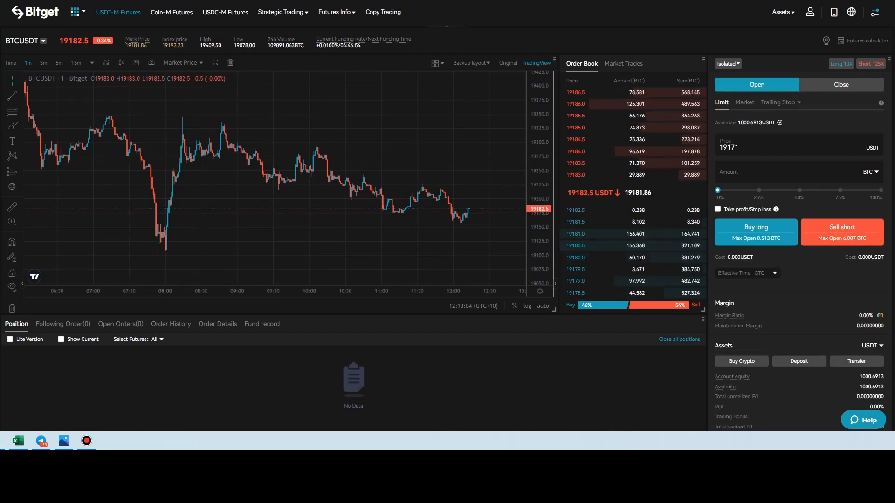
- Select a Market order, passing Trailing Stop and Limit, and turn off attached take-profit/stop-loss
left_click(778, 102)
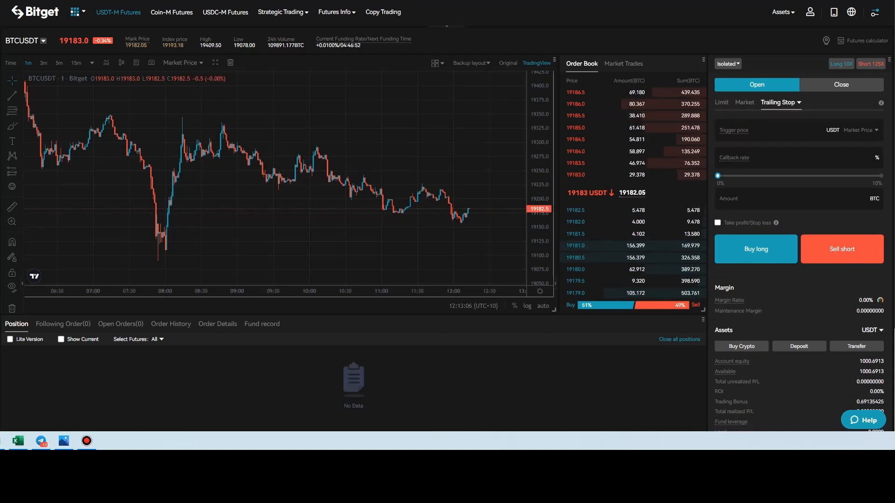
left_click(780, 103)
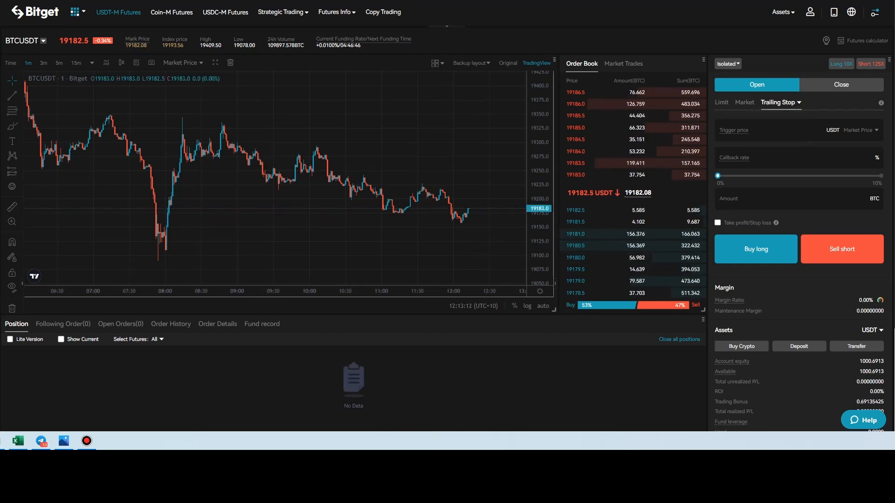
left_click(720, 102)
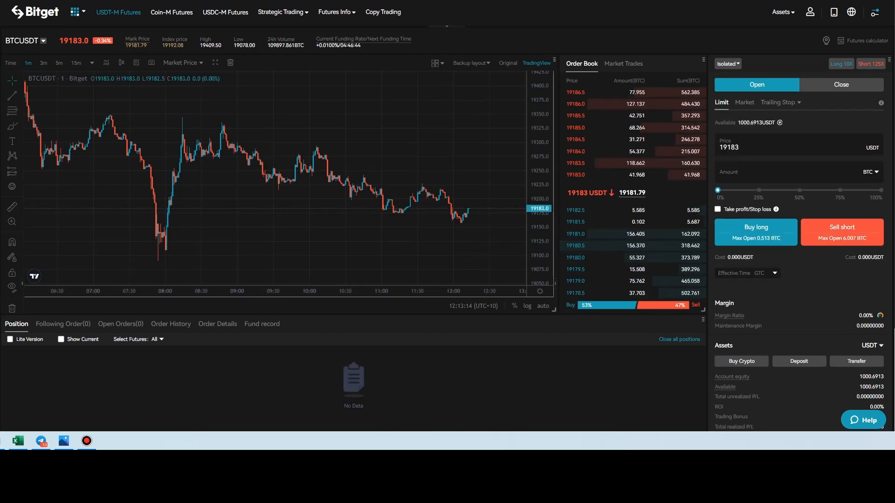
left_click(744, 102)
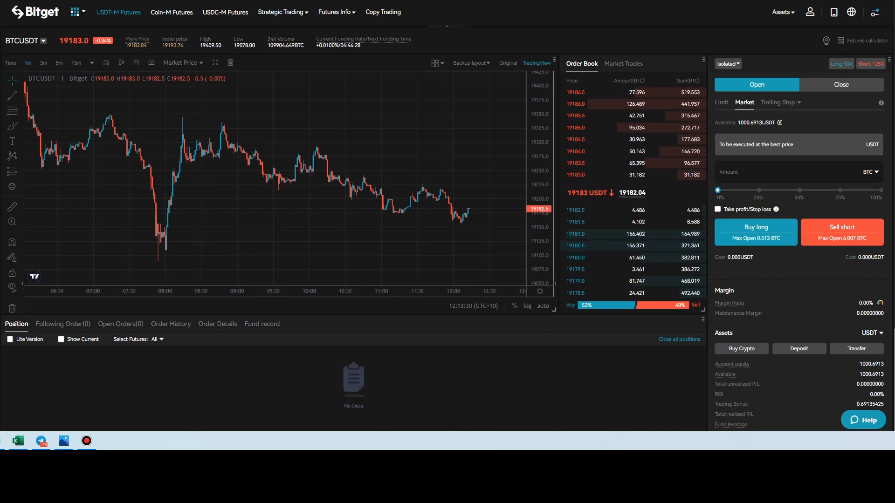
left_click(717, 210)
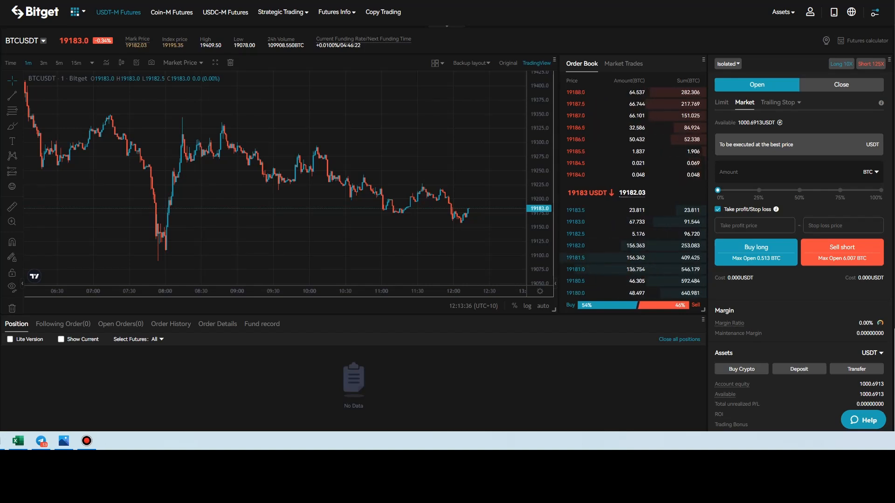
left_click(717, 209)
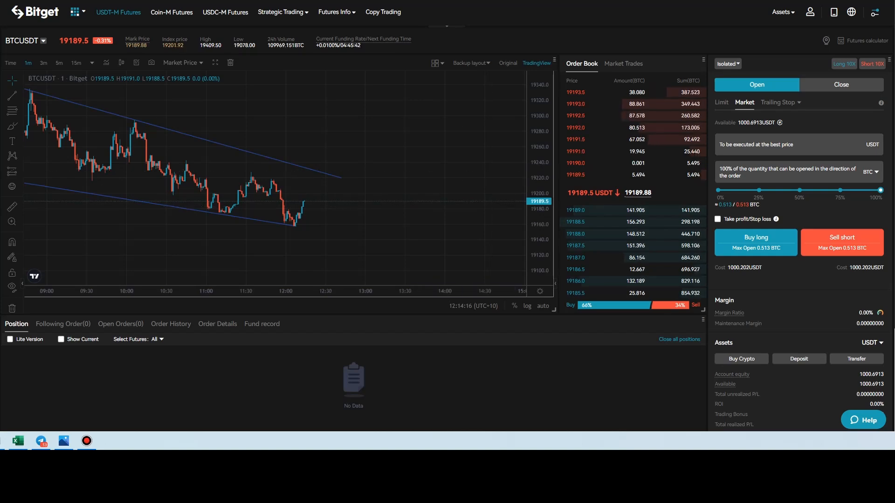
left_click(755, 237)
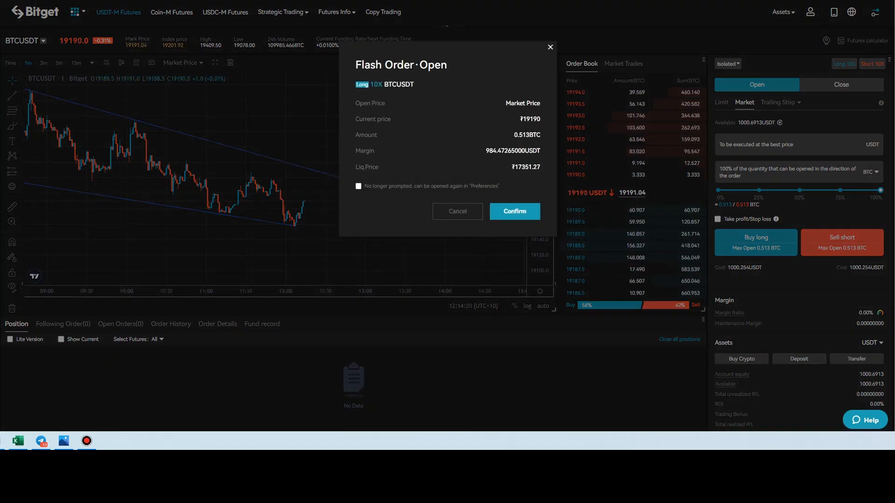
left_click(513, 211)
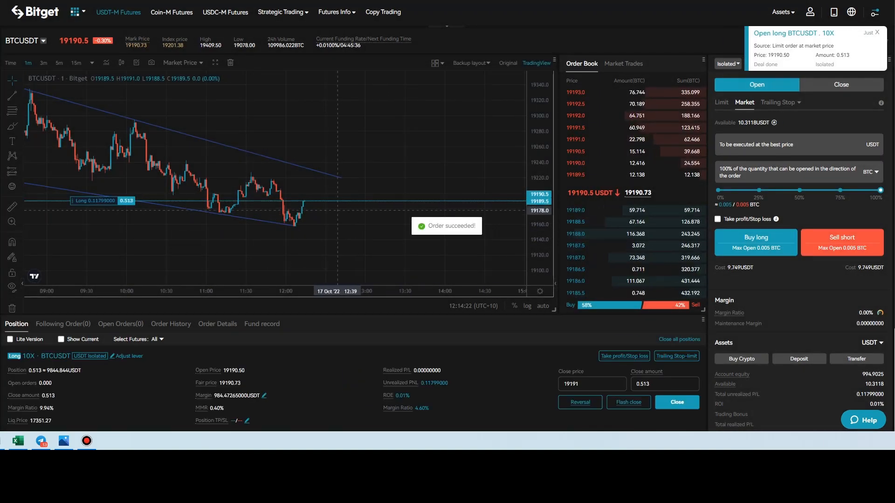
scroll("down", 3)
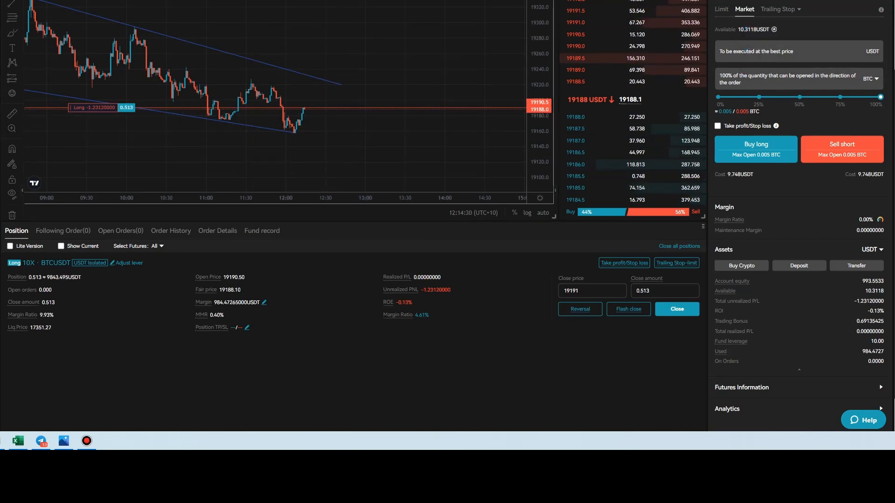
mouse_move(212, 327)
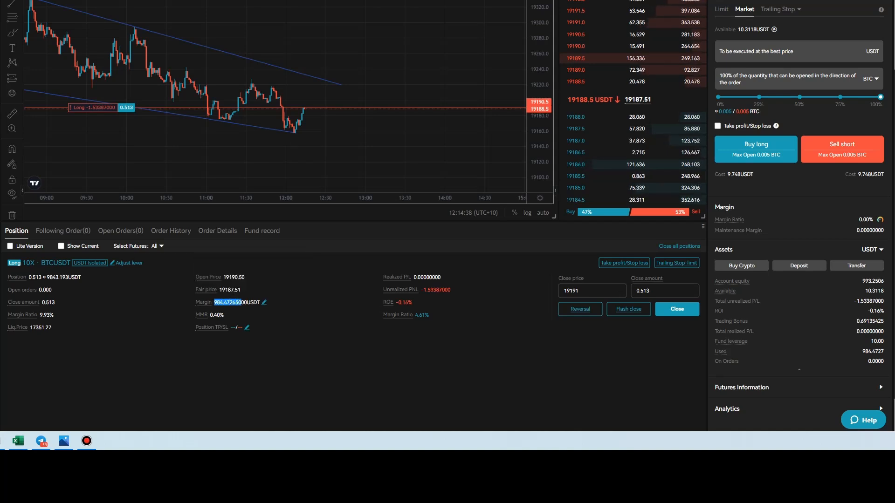
left_click(262, 230)
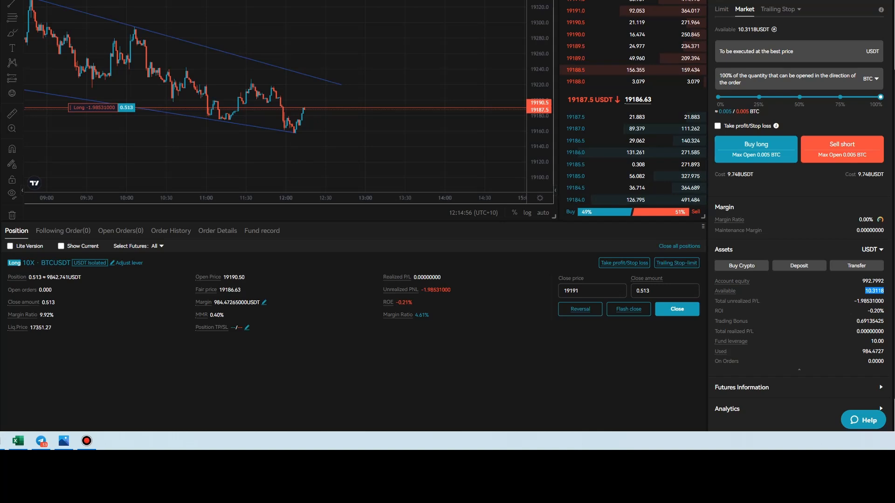
mouse_move(403, 302)
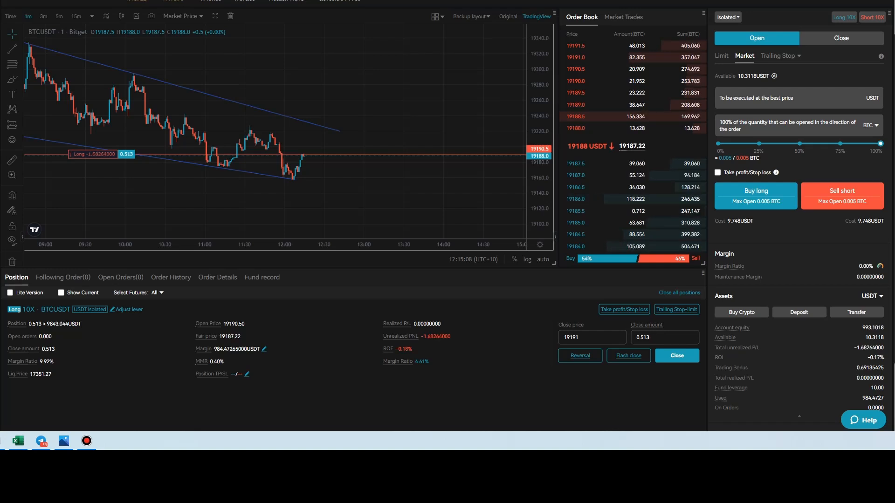
mouse_move(579, 355)
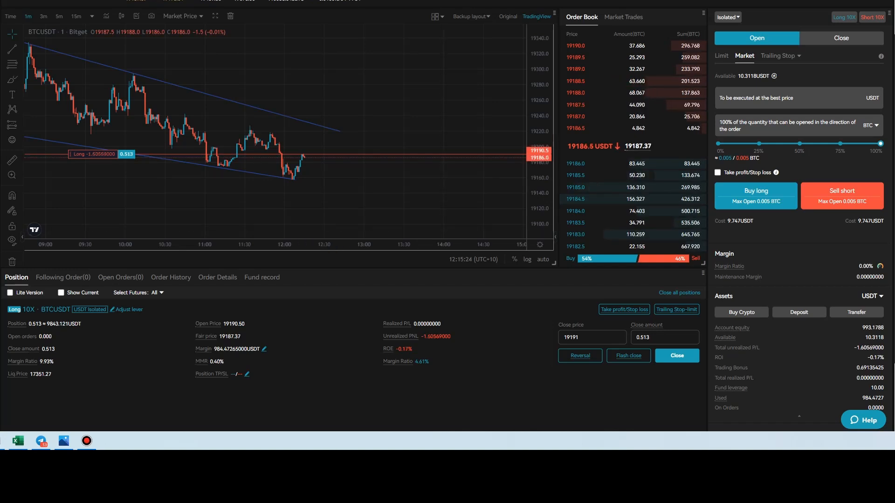
mouse_move(623, 309)
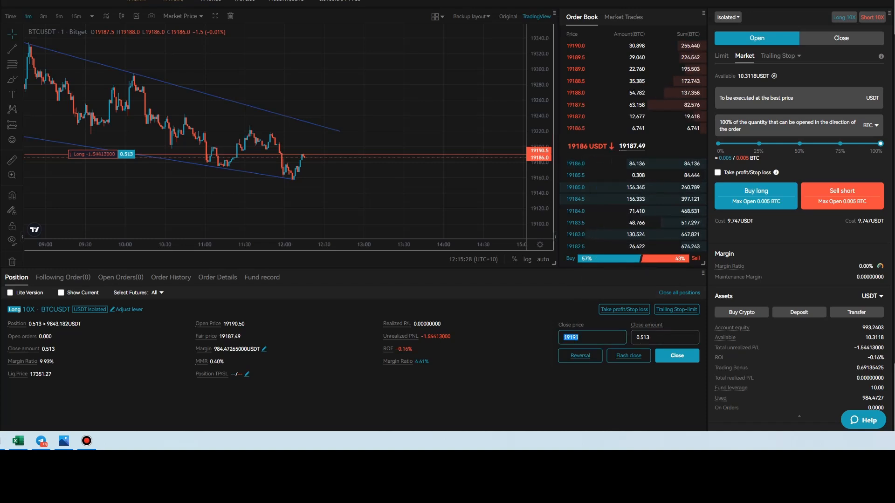
- Pick 25% from the close amount presets, giving 0.129 BTC
left_click(663, 337)
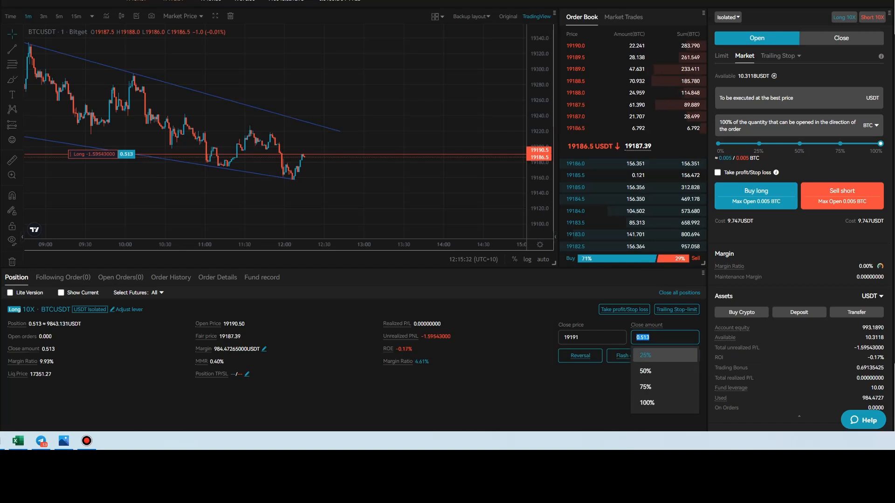
left_click(645, 354)
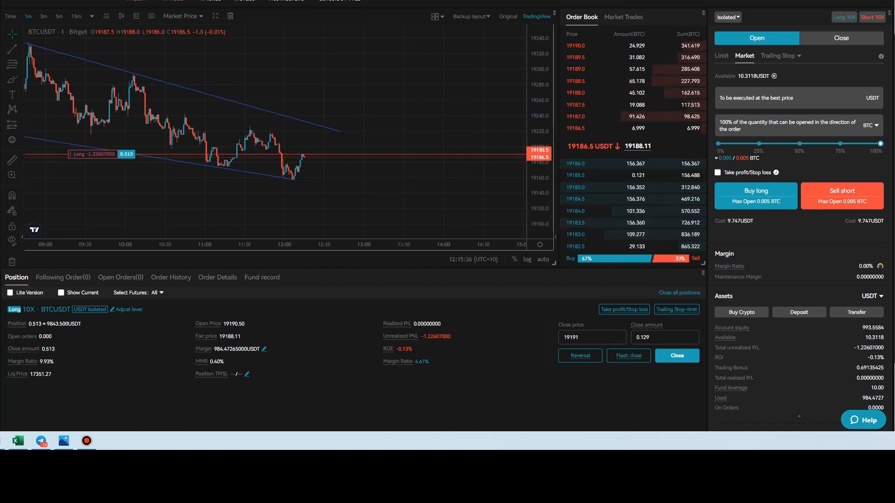
mouse_move(628, 355)
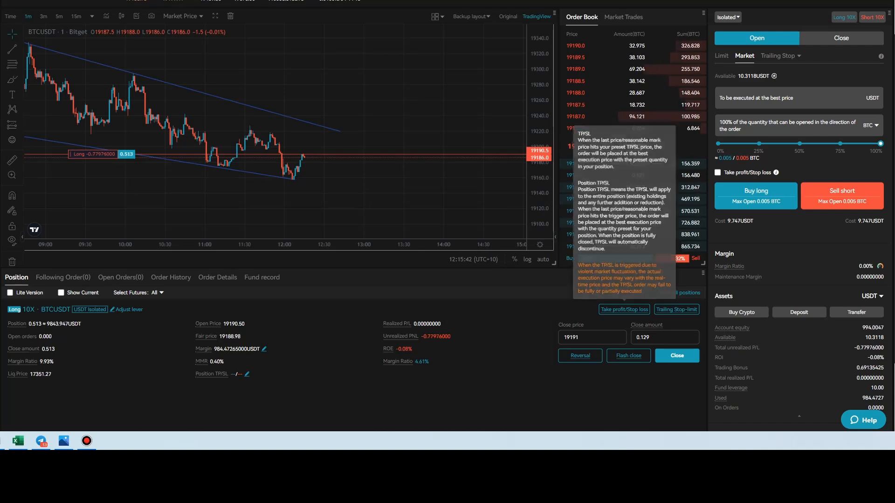
- Confirm batch TP/SL: take-profit 19300 for 0.257 BTC, stop-loss 19000 for 0.205 BTC
left_click(623, 309)
type("19195")
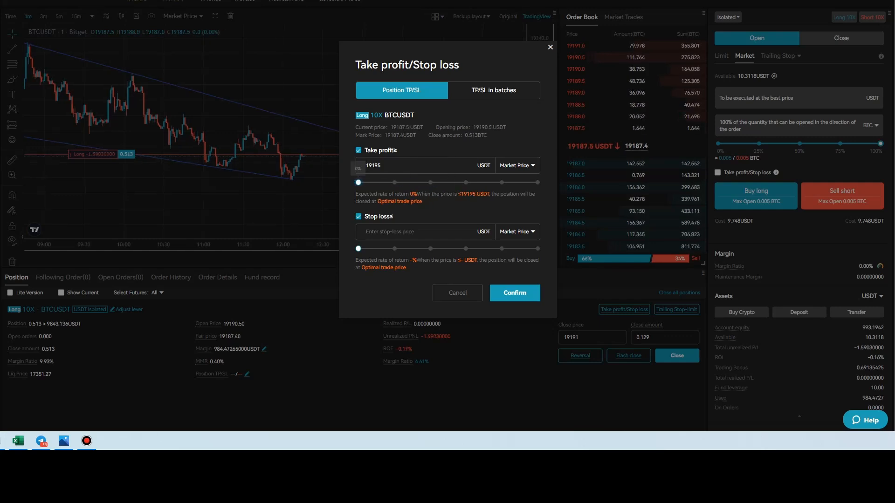
left_click(493, 90)
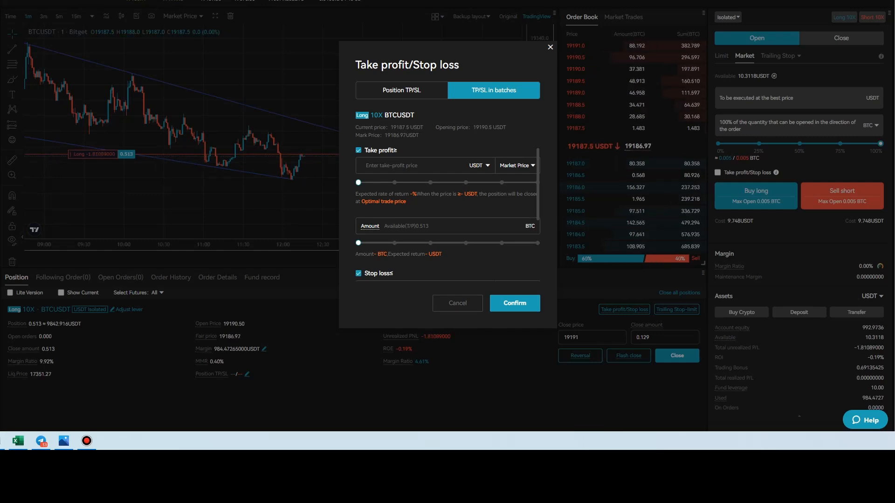
type("1")
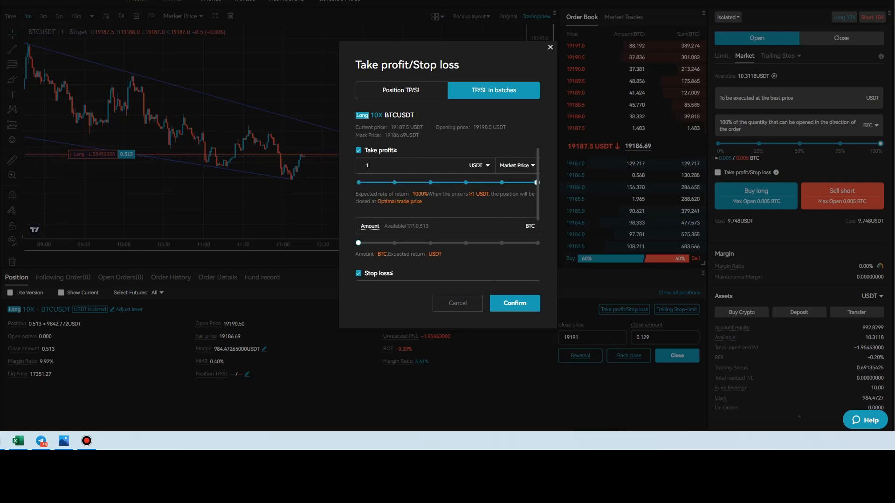
type("19200")
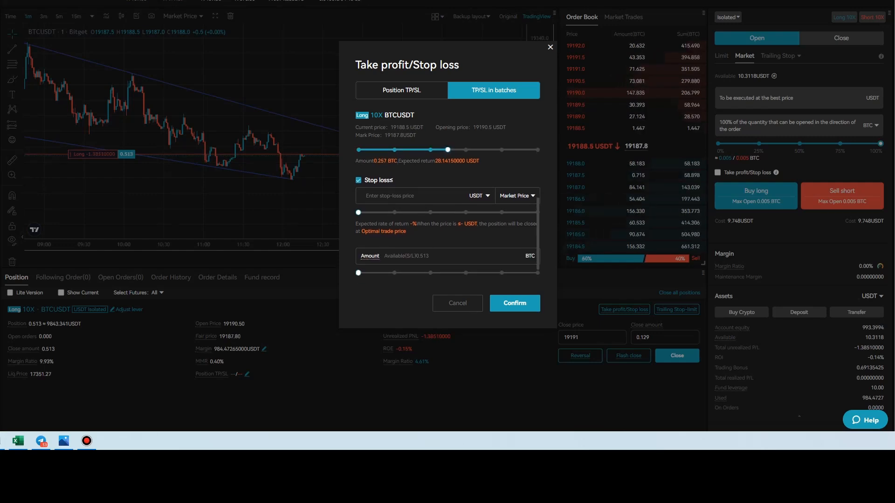
type("19000")
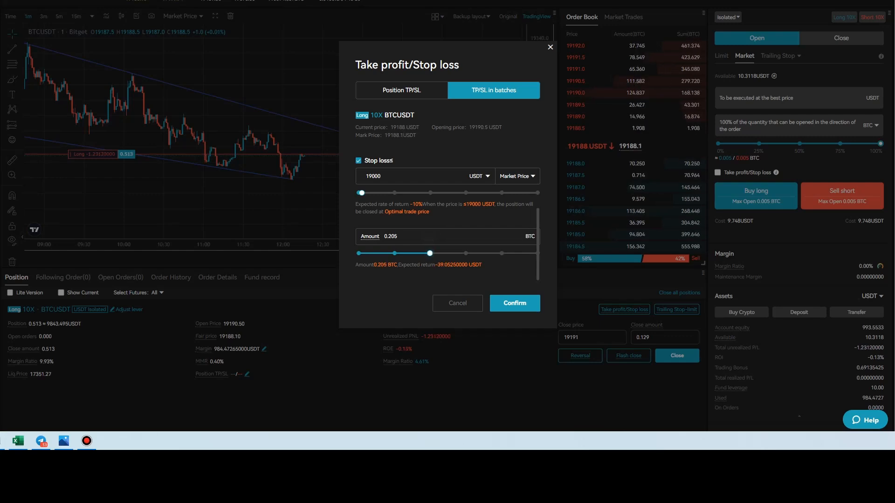
left_click(513, 303)
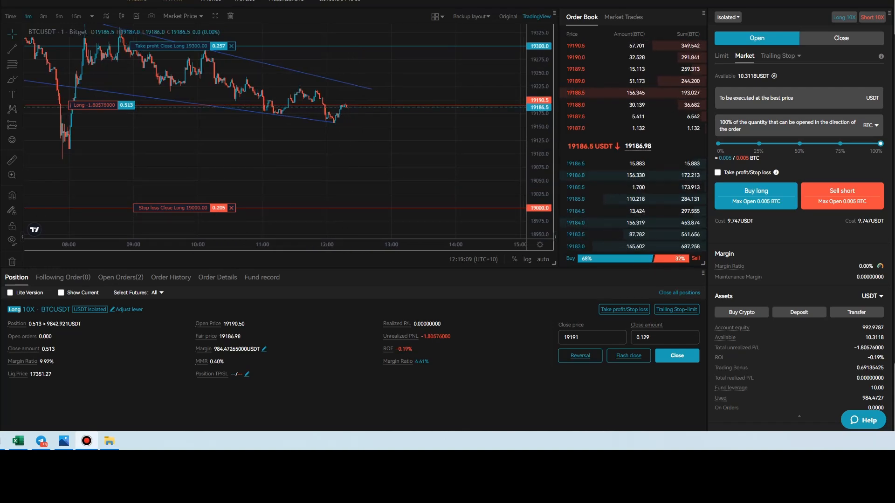
- Cancel the 0.205 BTC stop-loss in Open Orders and return to the position
left_click(120, 277)
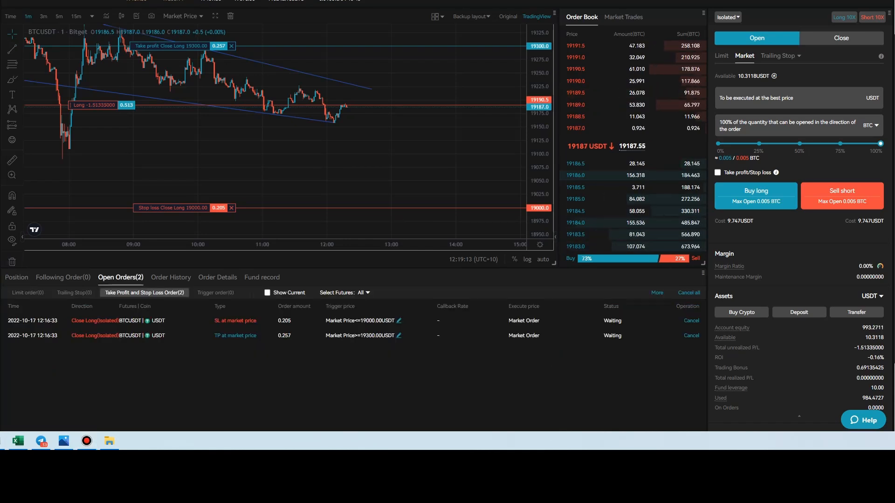
left_click(690, 321)
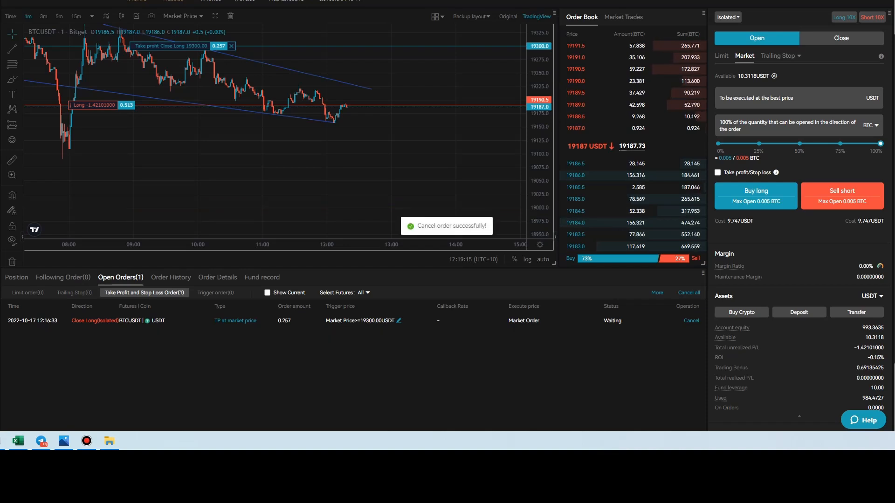
left_click(15, 277)
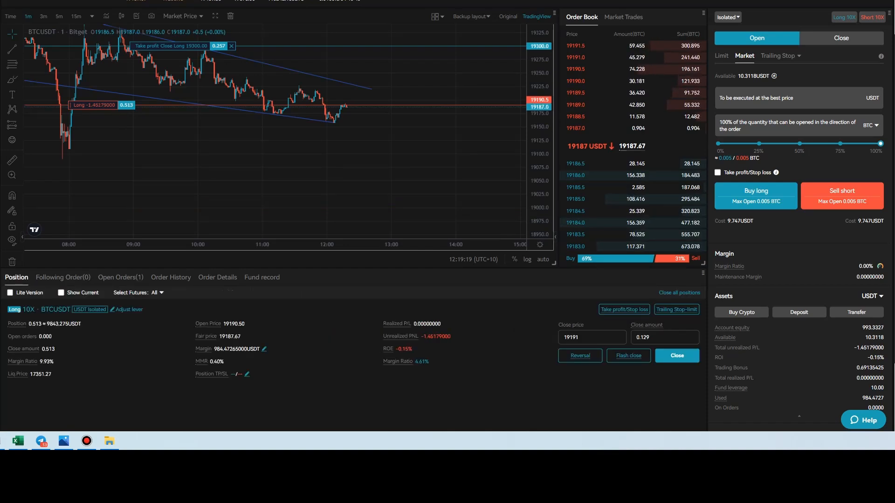
left_click(623, 310)
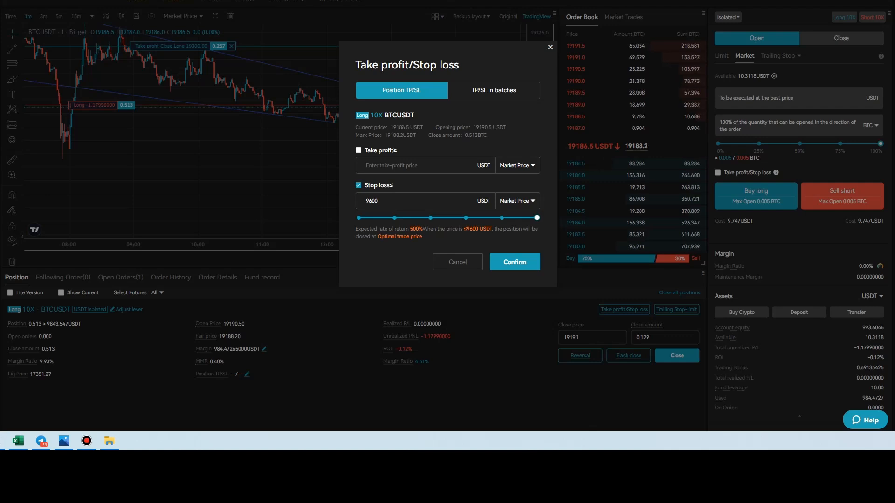
- Submit a batch stop-loss at 19000 for the full 0.513 BTC
left_click(493, 90)
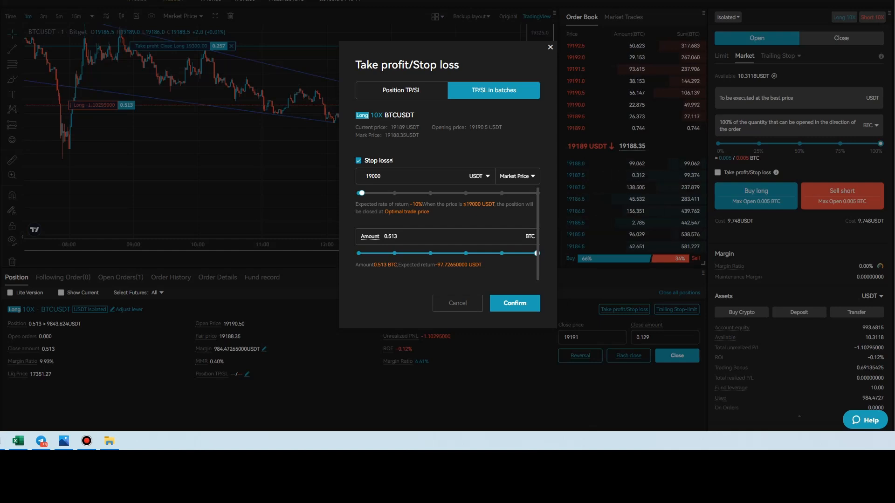
left_click(513, 303)
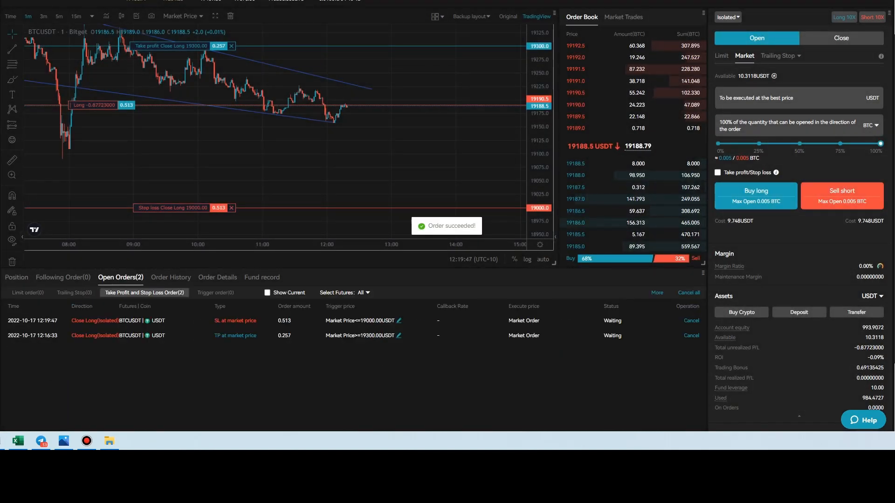